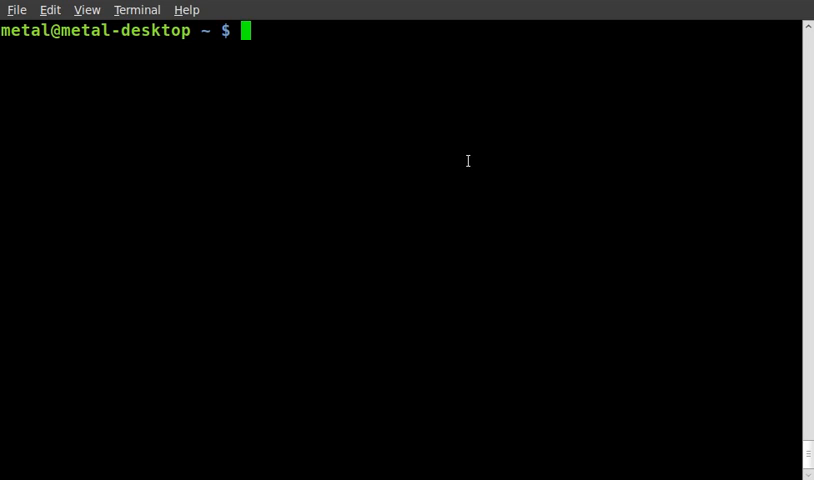
Step: Run plain netstat to list every socket, including Unix domain connections
{"action": "type", "text": "netstat"}
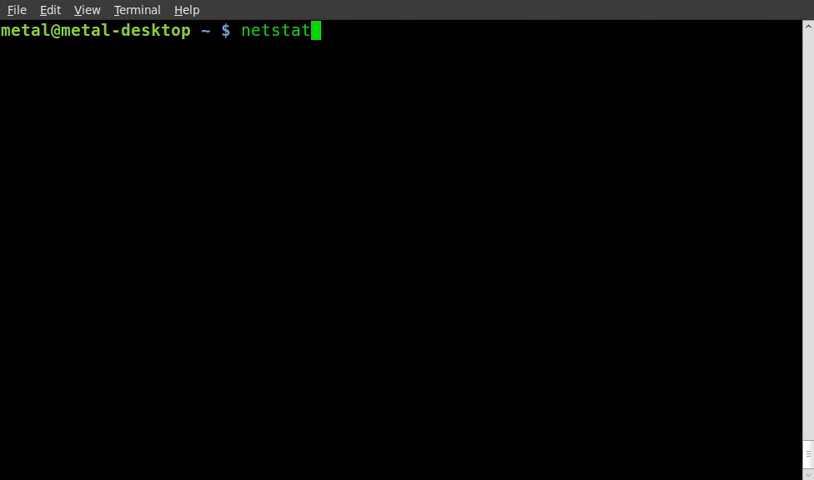
{"action": "key", "text": "Return"}
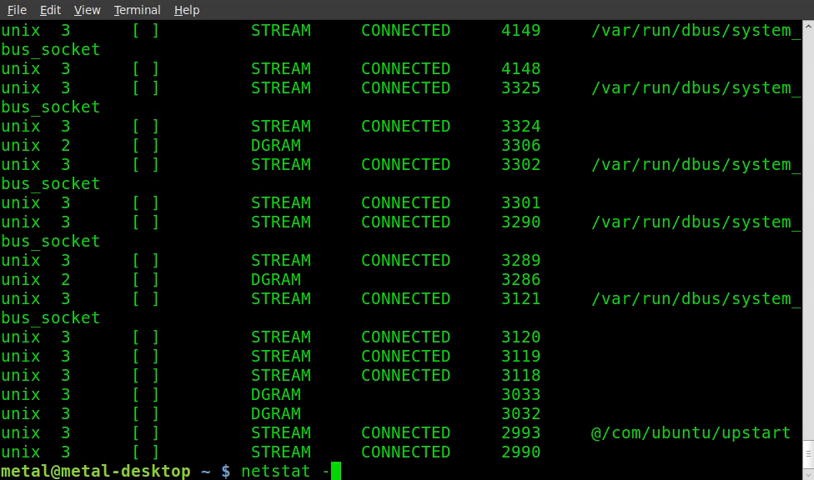
Step: Run netstat --tcp to list only active TCP connections to remote HTTPS hosts
{"action": "type", "text": "-t"}
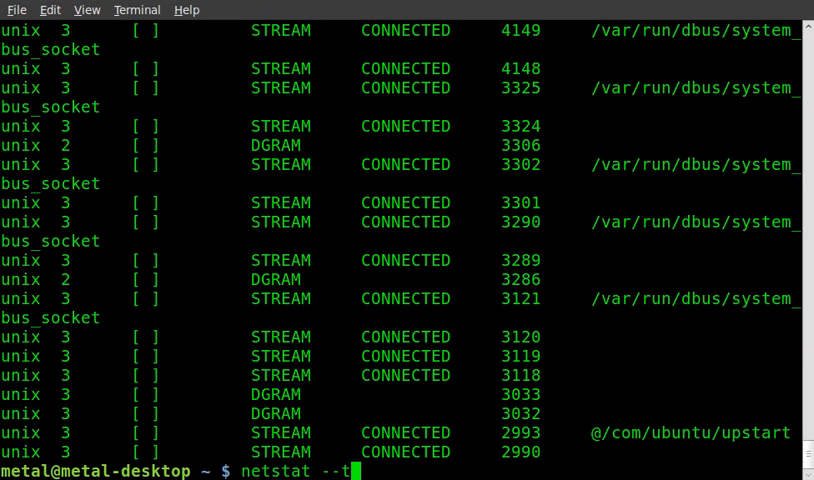
{"action": "type", "text": "cp"}
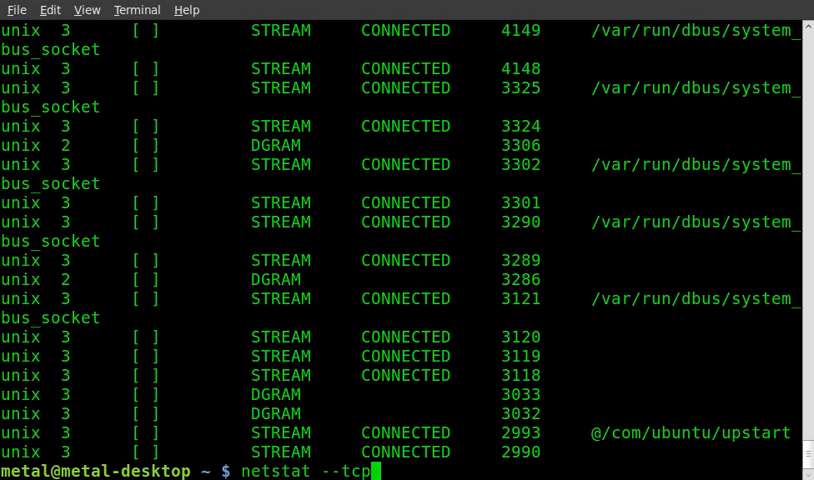
{"action": "key", "text": "Return"}
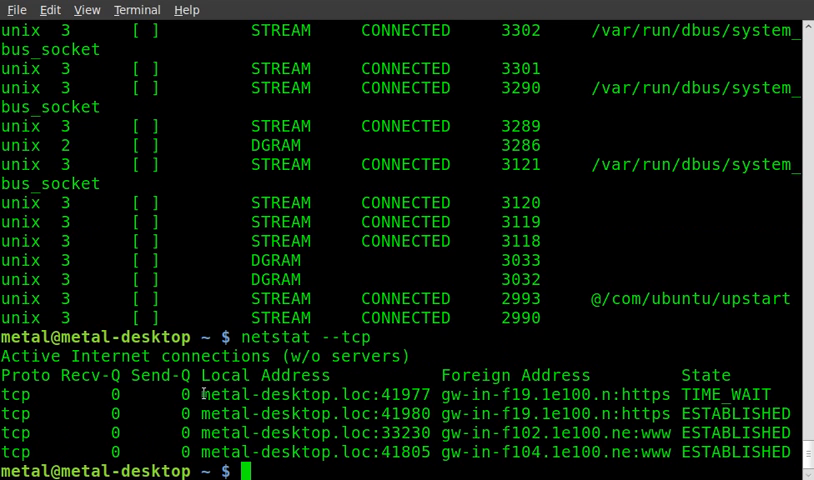
{"action": "double_click", "coordinate": [310, 396]}
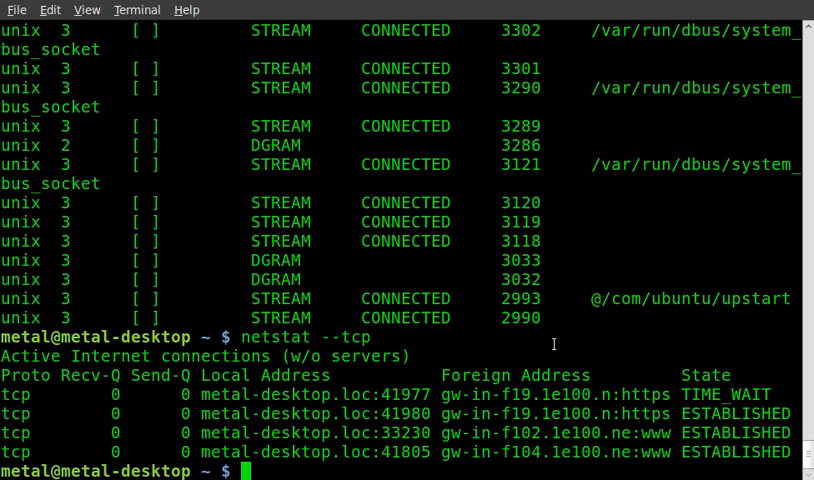
Step: Run netstat --tcp --numeric to show raw IP addresses and port numbers
{"action": "type", "text": "netstat --tcp"}
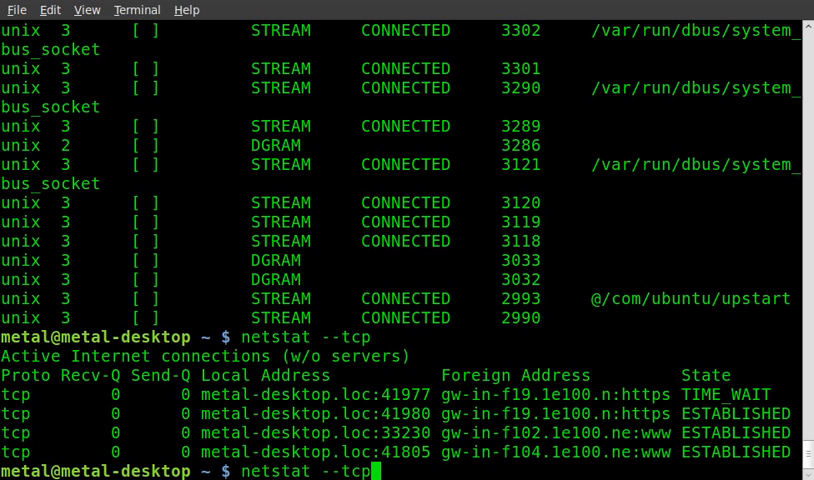
{"action": "type", "text": "-n"}
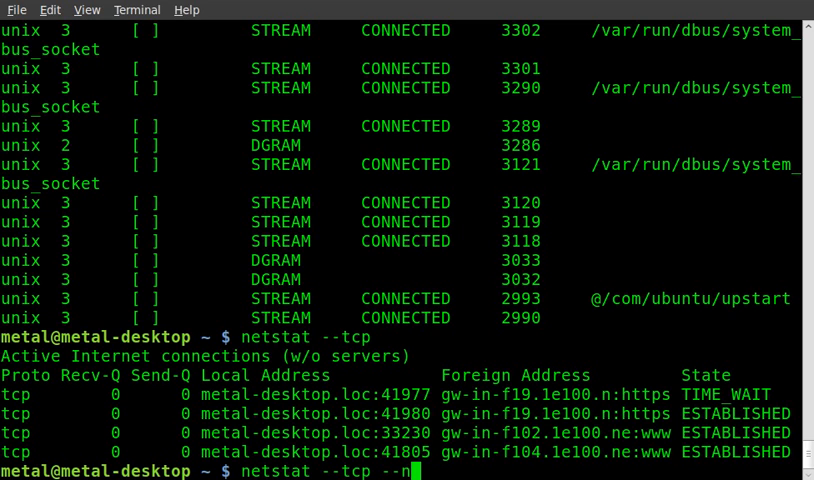
{"action": "type", "text": "umeric"}
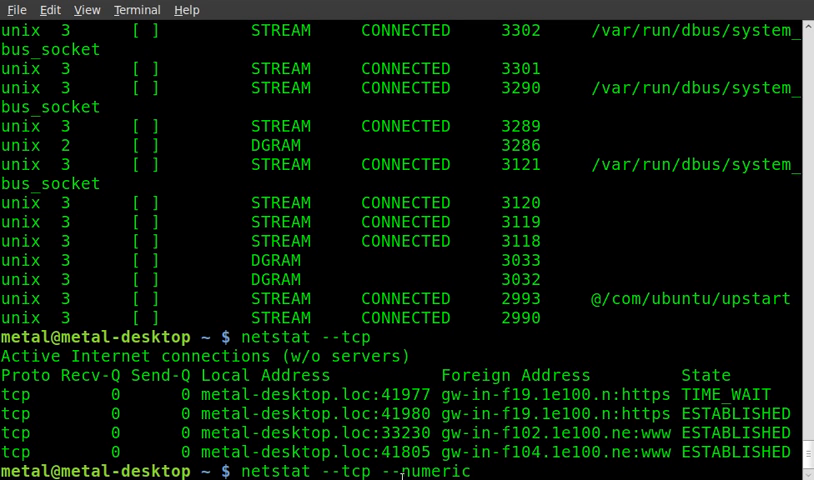
{"action": "double_click", "coordinate": [340, 472]}
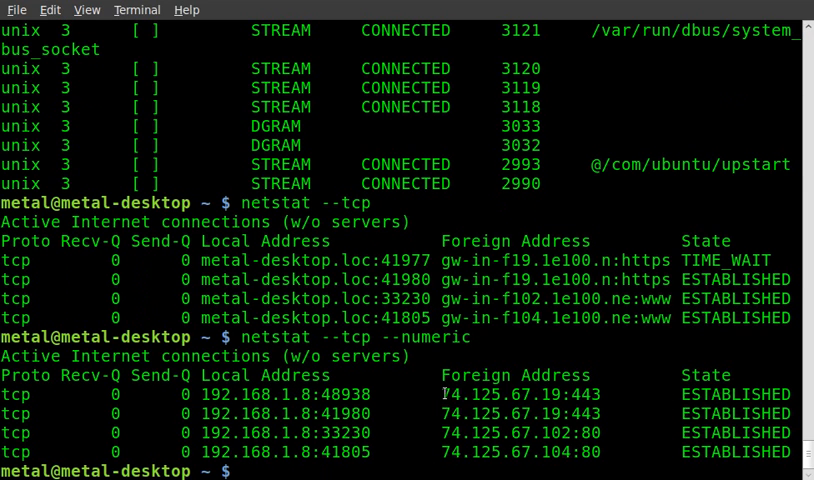
{"action": "double_click", "coordinate": [500, 392]}
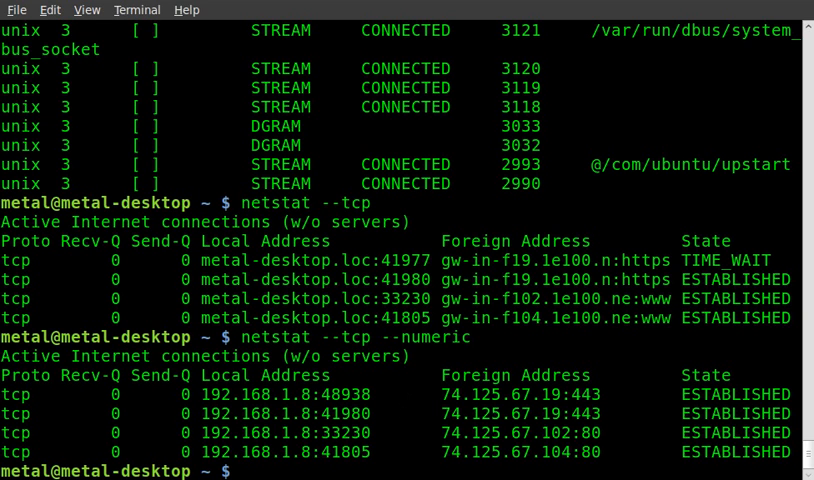
Step: Run netstat --tcp --listening to show listening sockets like netbios-ssn, ipp and microsoft-ds
{"action": "type", "text": "netstat --tcp --numeric"}
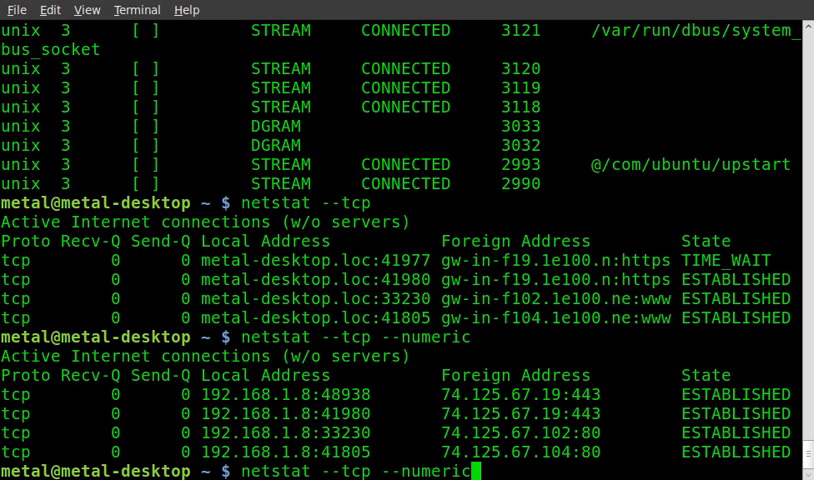
{"action": "key", "text": "BackSpace"}
{"action": "type", "text": "list"}
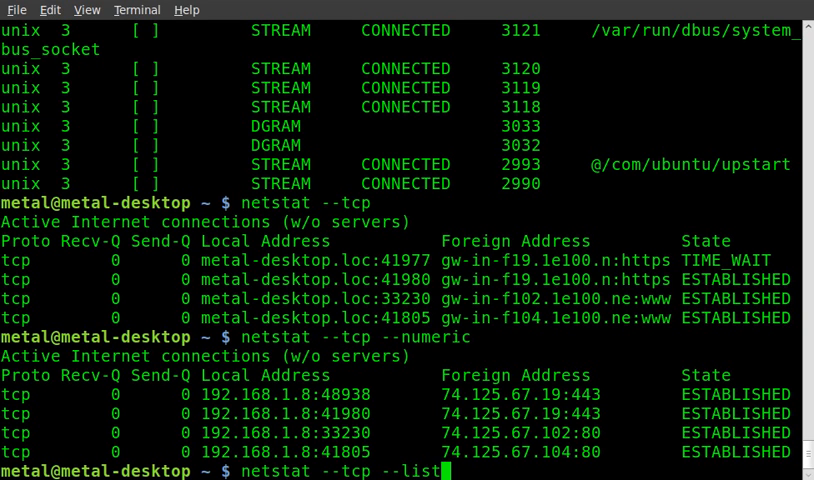
{"action": "key", "text": "Return"}
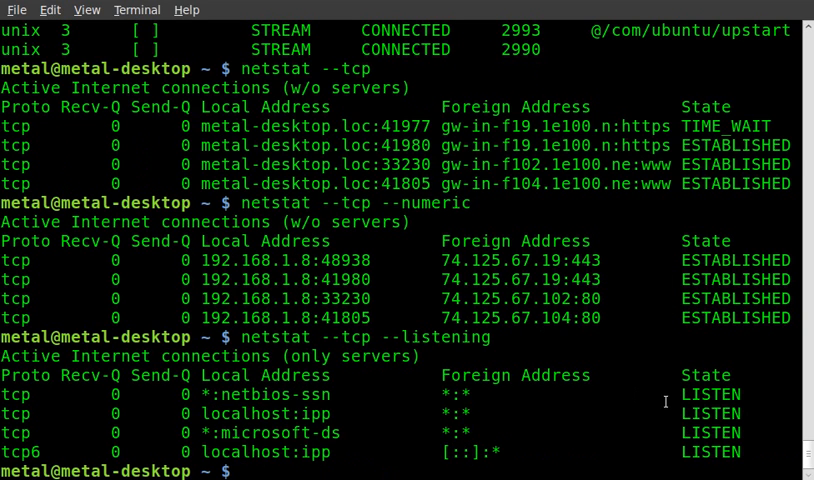
{"action": "mouse_move", "coordinate": [316, 432]}
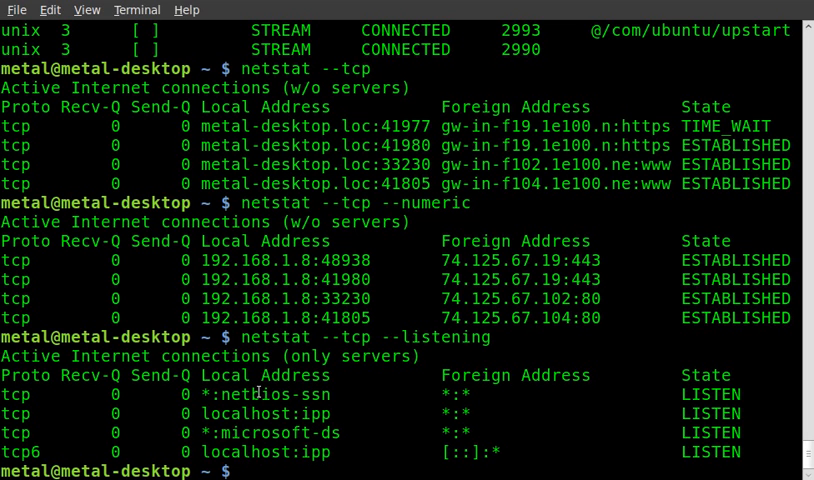
{"action": "mouse_move", "coordinate": [418, 396]}
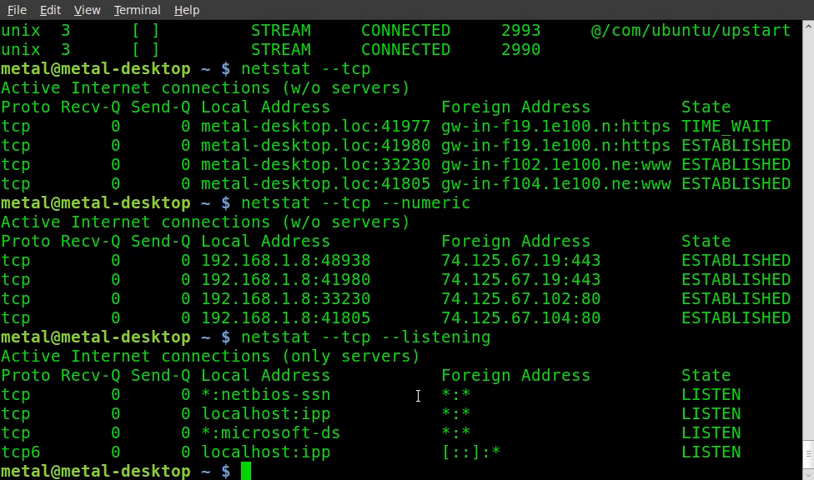
Step: Run netstat --tcp --programs and highlight the owning program firefox and its PID 23824
{"action": "type", "text": "netstat --tcp --listening"}
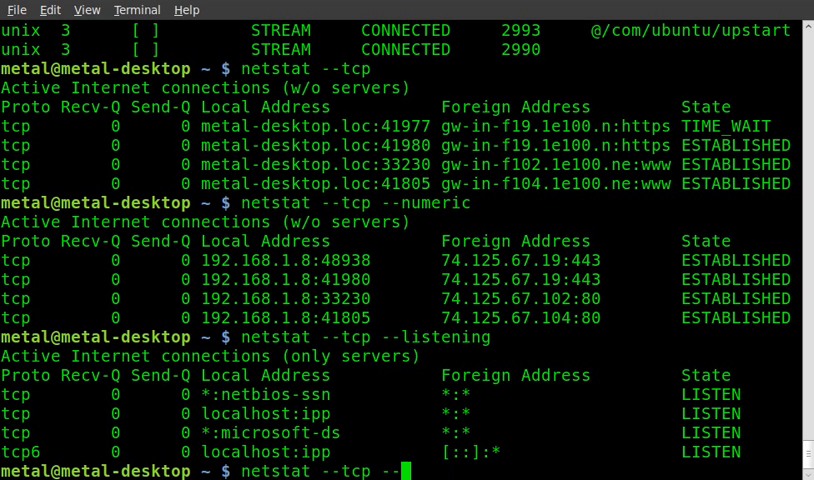
{"action": "key", "text": "BackSpace"}
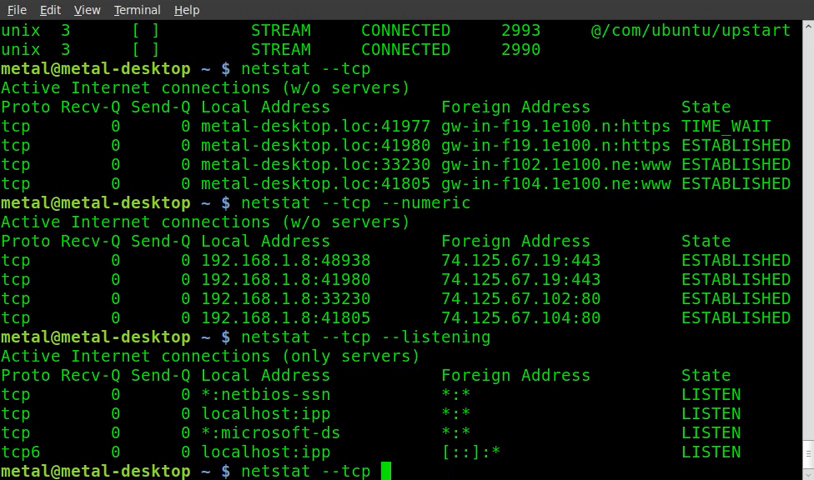
{"action": "type", "text": "-p"}
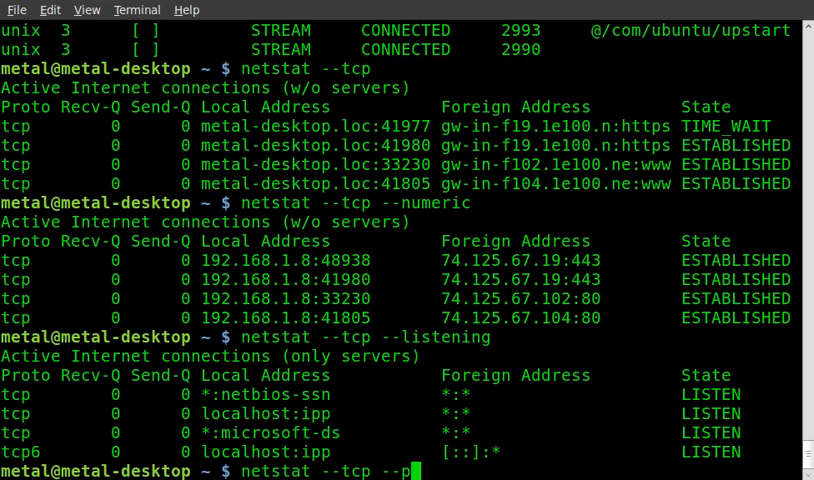
{"action": "type", "text": "rograms"}
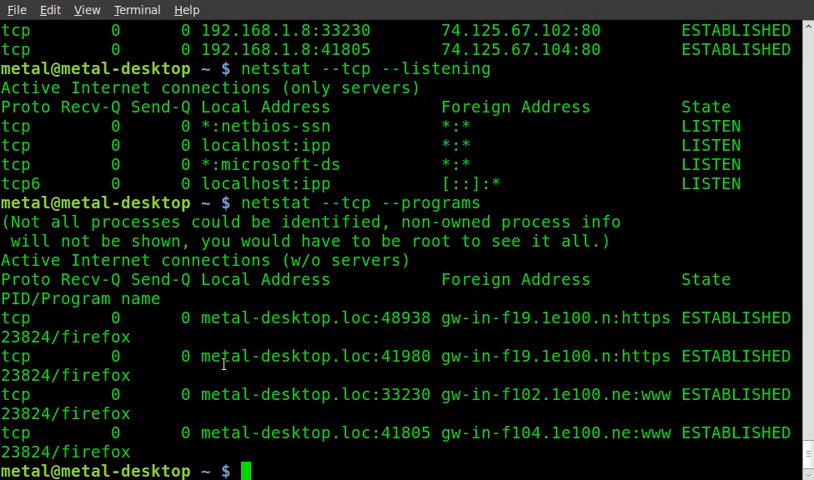
{"action": "double_click", "coordinate": [16, 318]}
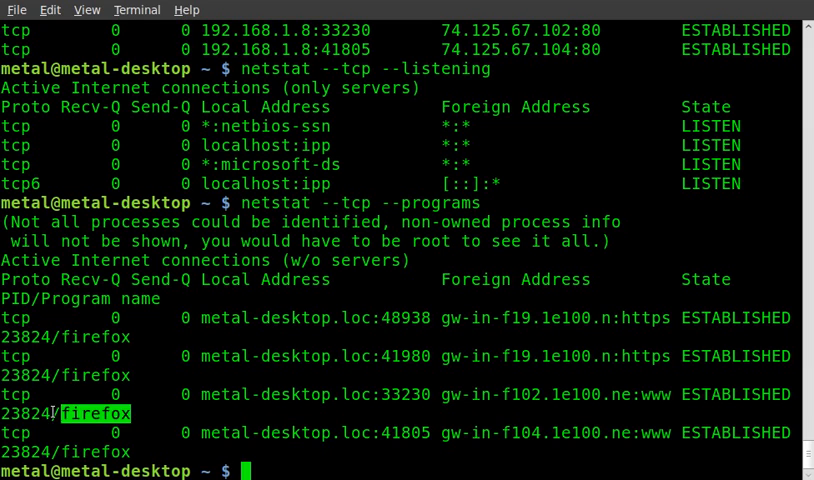
{"action": "double_click", "coordinate": [24, 412]}
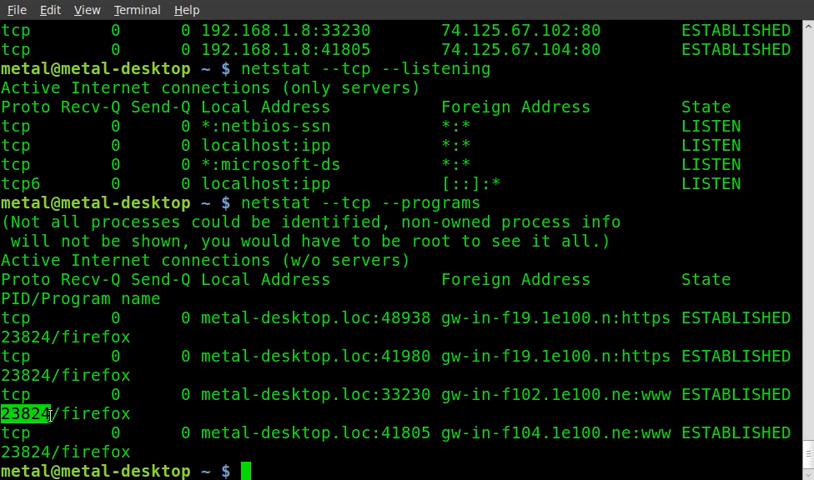
{"action": "mouse_move", "coordinate": [308, 456]}
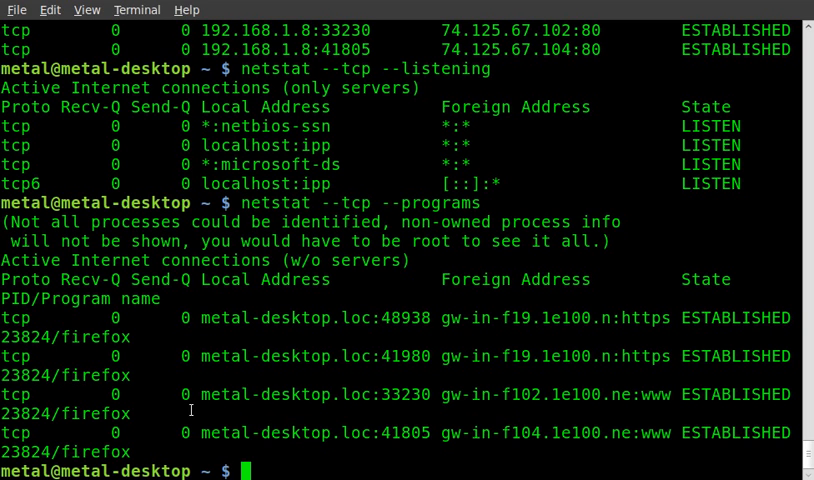
{"action": "type", "text": "k"}
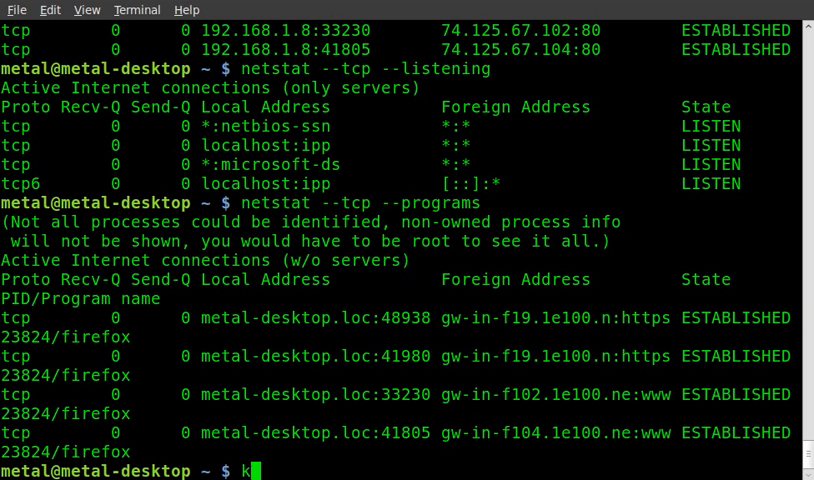
{"action": "type", "text": "ill"}
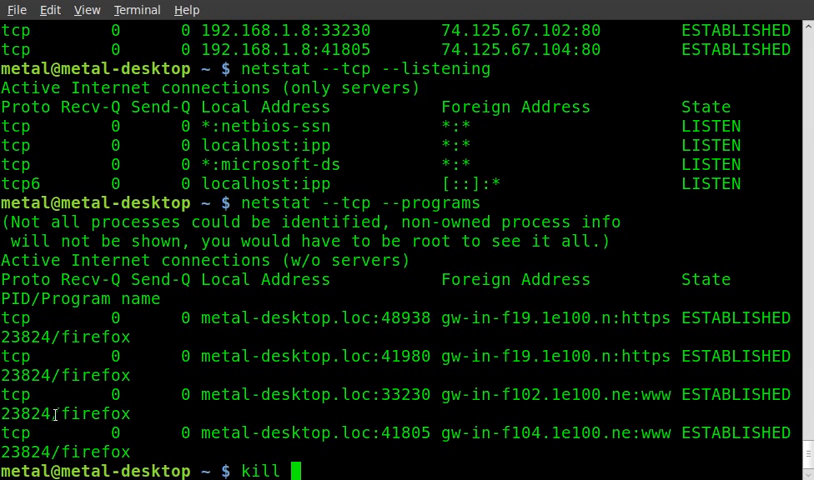
{"action": "double_click", "coordinate": [30, 412]}
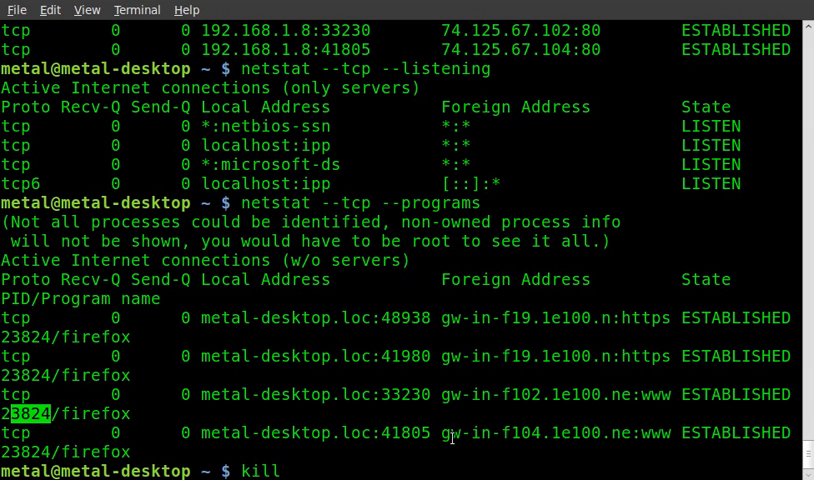
{"action": "type", "text": "23824"}
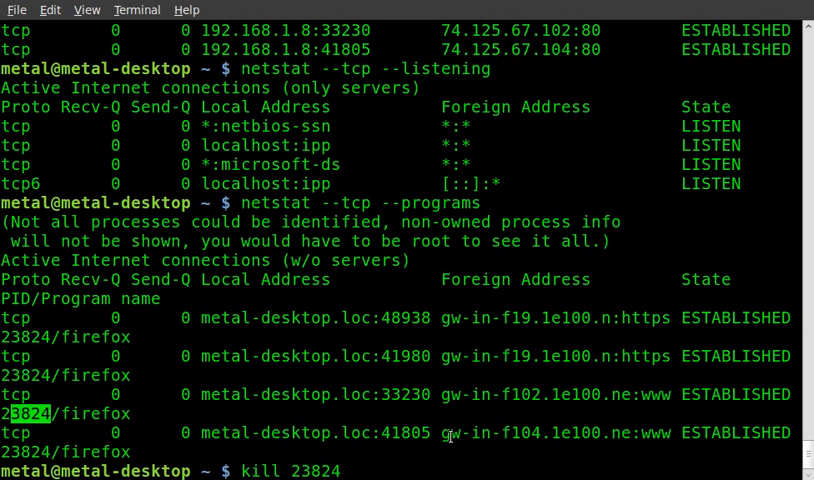
{"action": "key", "text": "Return"}
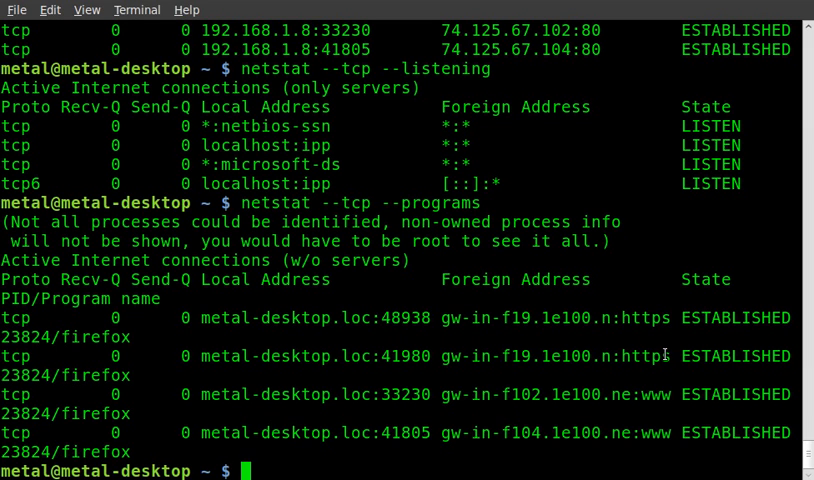
Step: Run netstat --route and highlight the default gateway 192.168.1.1 in the routing table
{"action": "type", "text": "netstat --"}
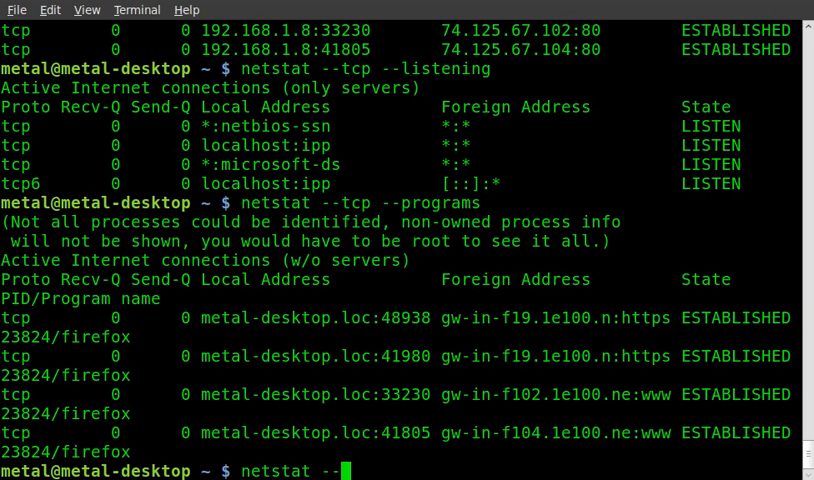
{"action": "type", "text": "r"}
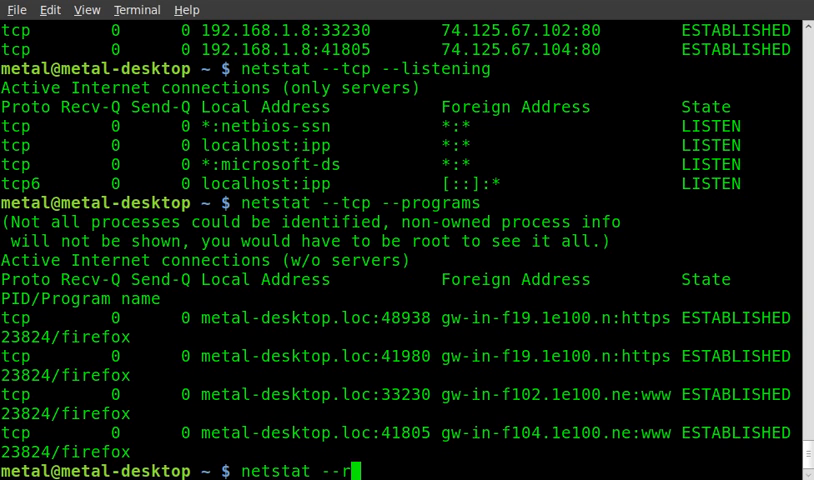
{"action": "key", "text": "Return"}
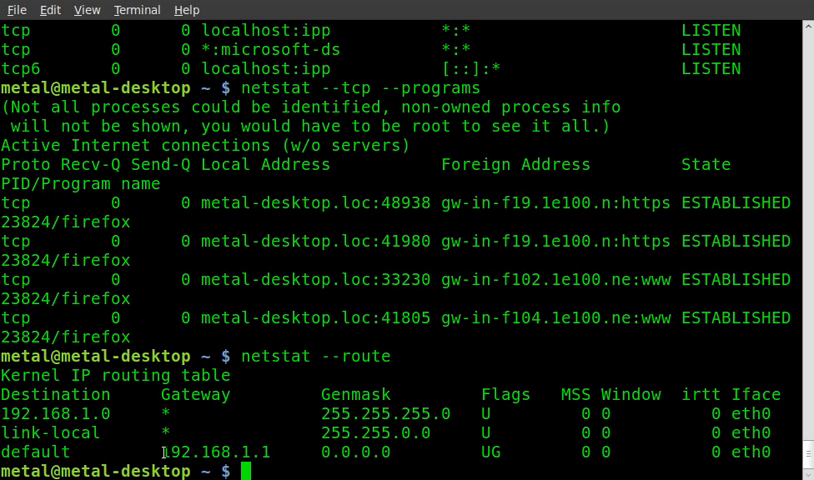
{"action": "double_click", "coordinate": [218, 452]}
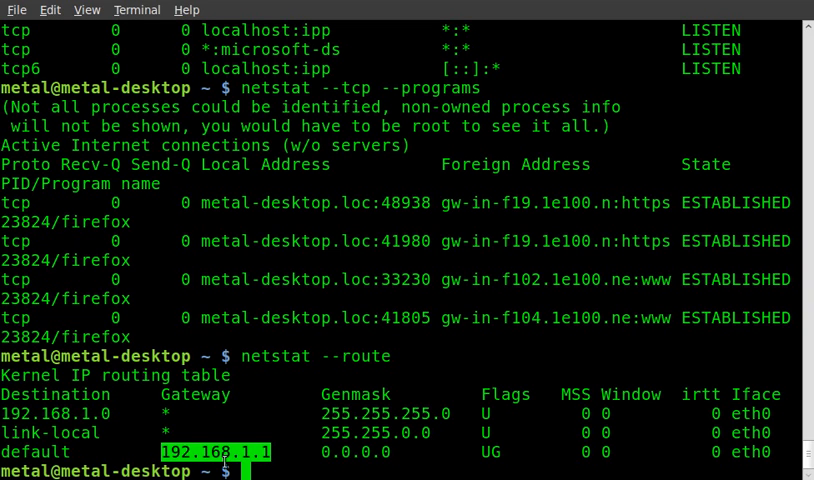
{"action": "mouse_move", "coordinate": [456, 424]}
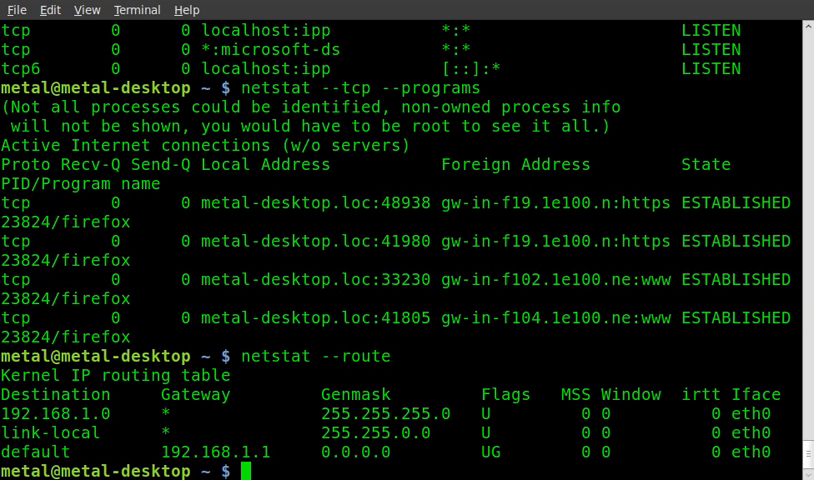
{"action": "mouse_move", "coordinate": [692, 476]}
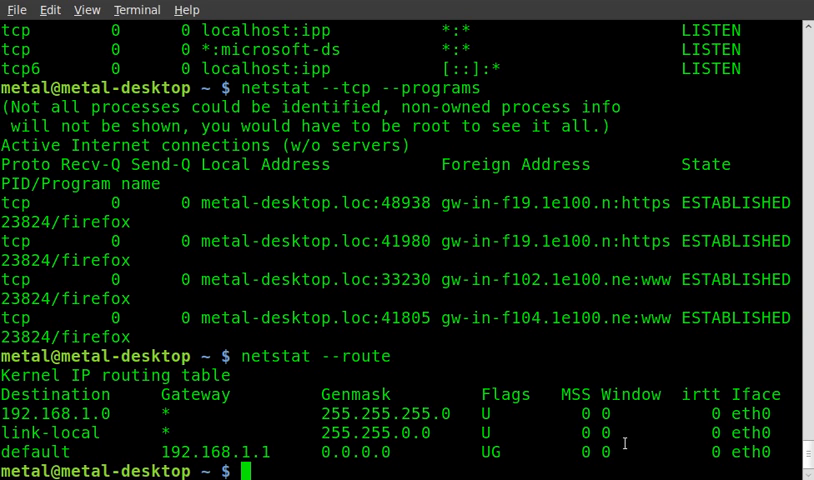
Step: Run netstat --statistics and scroll the IP, ICMP, Tcp, TcpExt and IpExt counters, highlighting Tcp
{"action": "type", "text": "net"}
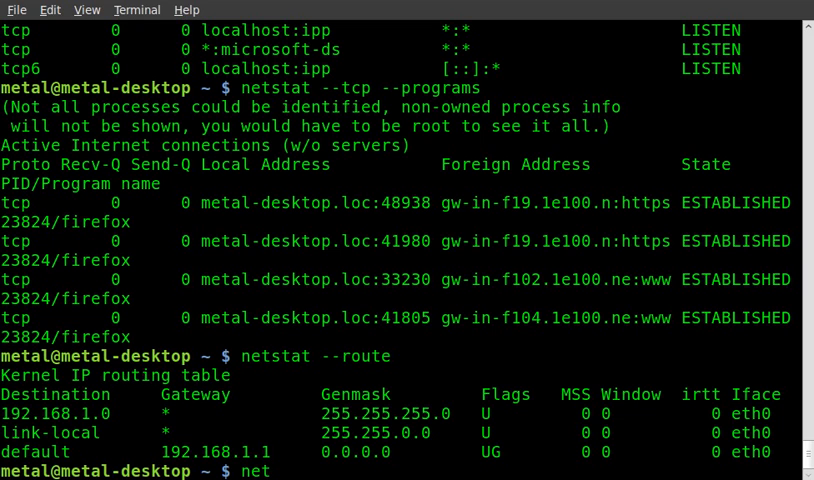
{"action": "type", "text": "stat"}
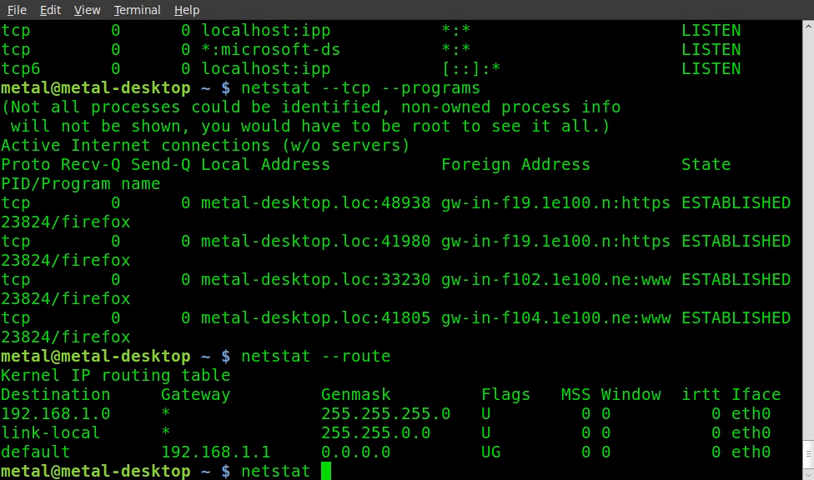
{"action": "type", "text": "--statistics"}
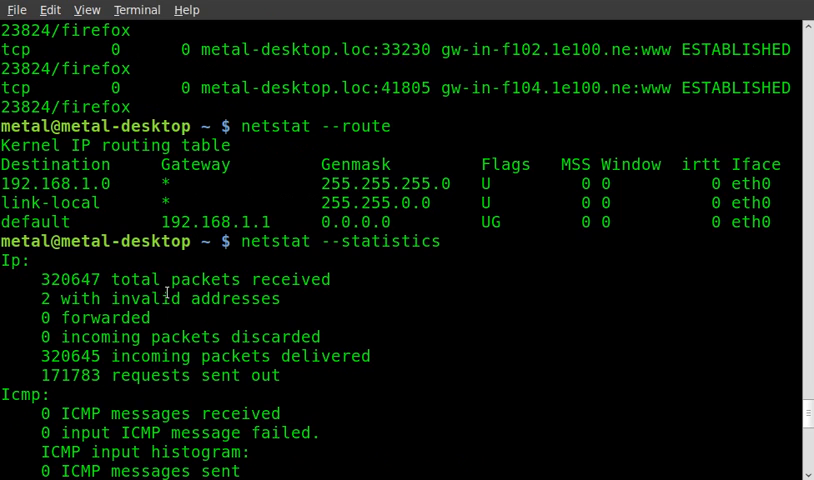
{"action": "scroll", "scroll_direction": "down", "scroll_amount": 3}
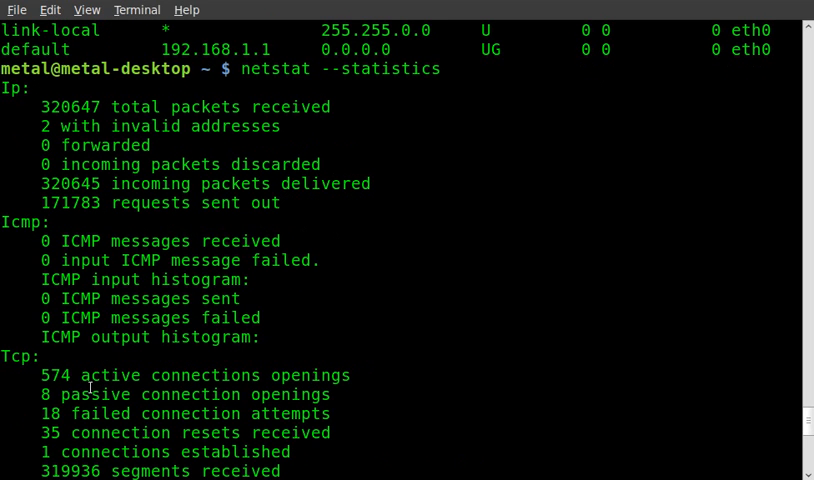
{"action": "double_click", "coordinate": [18, 358]}
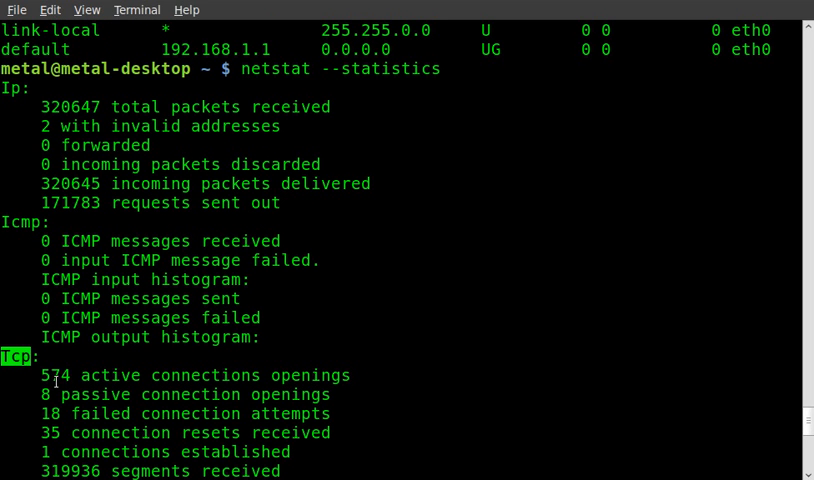
{"action": "mouse_move", "coordinate": [92, 400]}
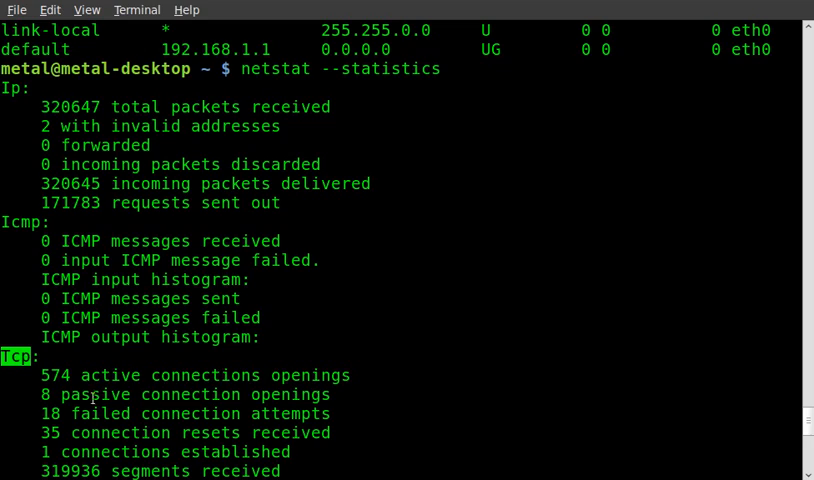
{"action": "scroll", "scroll_direction": "down", "scroll_amount": 3}
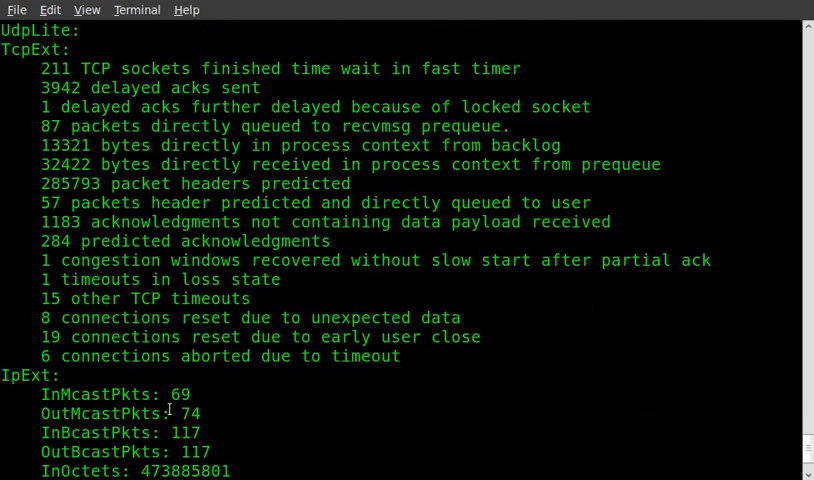
{"action": "scroll", "scroll_direction": "down", "scroll_amount": 3}
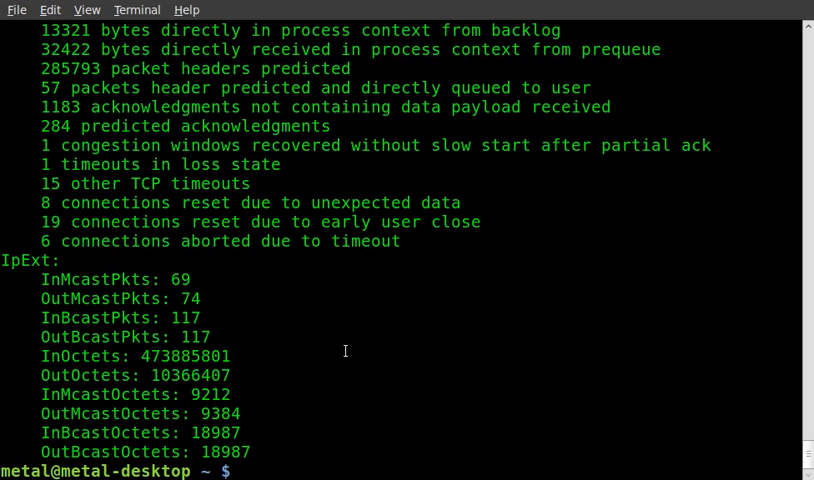
{"action": "mouse_move", "coordinate": [500, 362]}
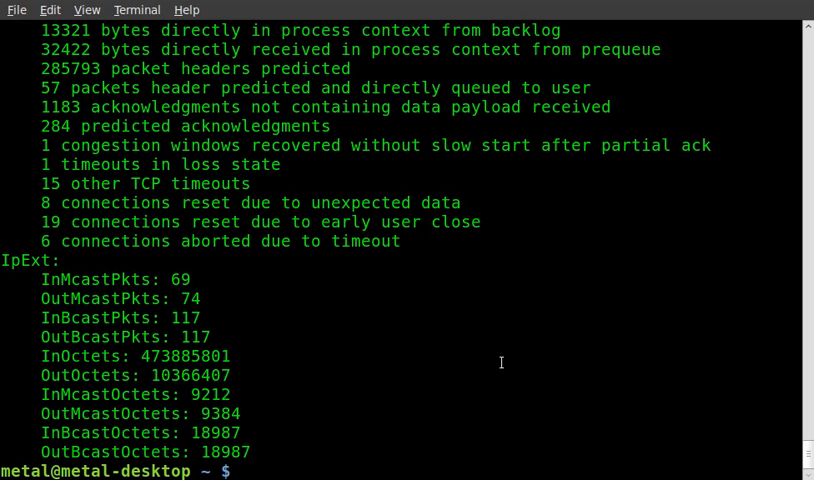
{"action": "mouse_move", "coordinate": [628, 344]}
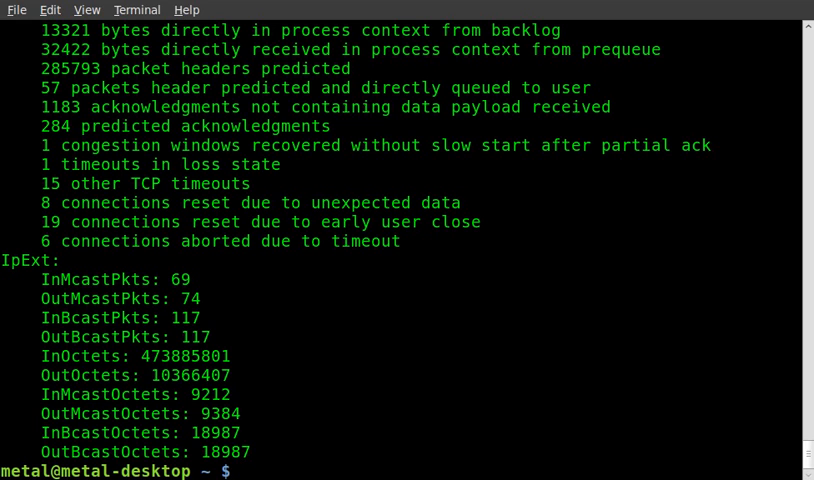
{"action": "mouse_move", "coordinate": [268, 270]}
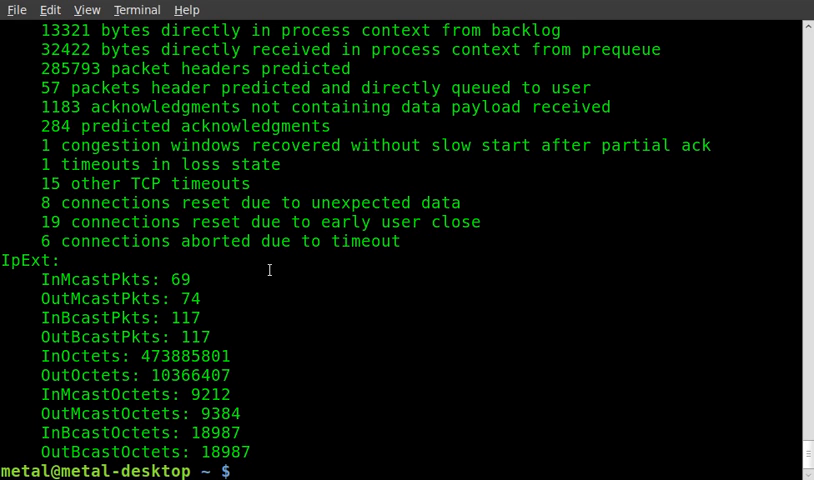